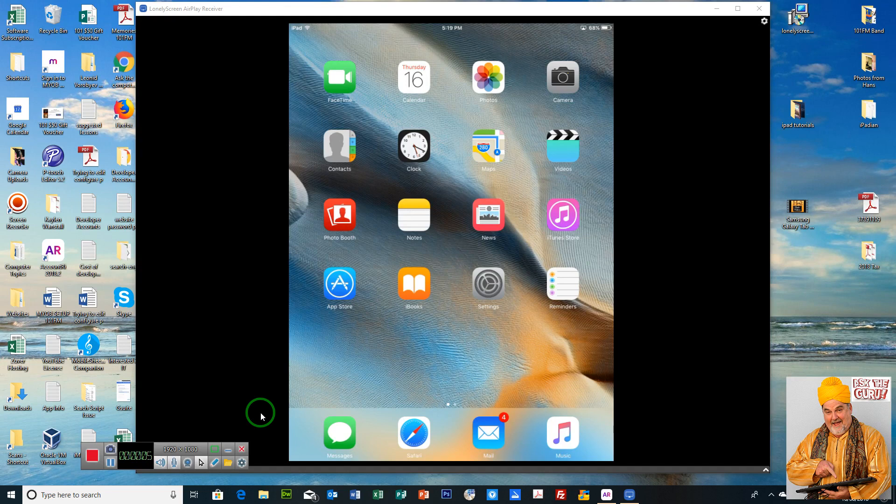
Launch Notes from the home screen and start a new empty note.
left_click(413, 218)
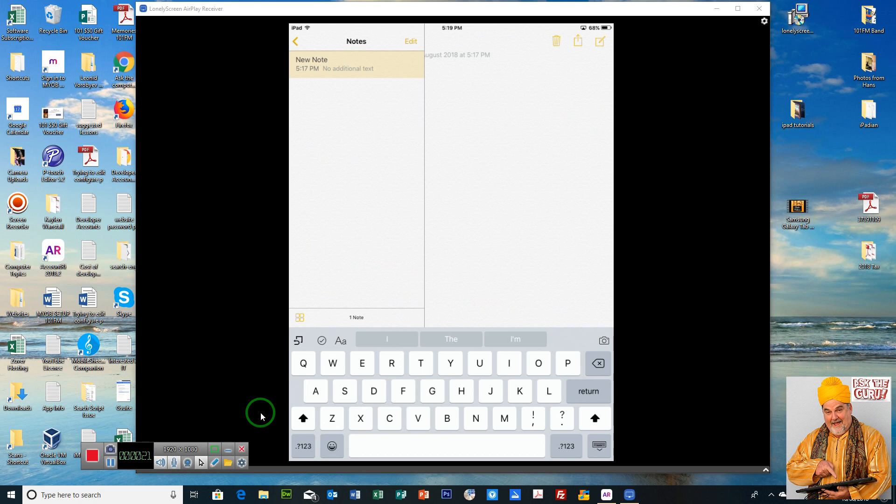
mouse_move(592, 104)
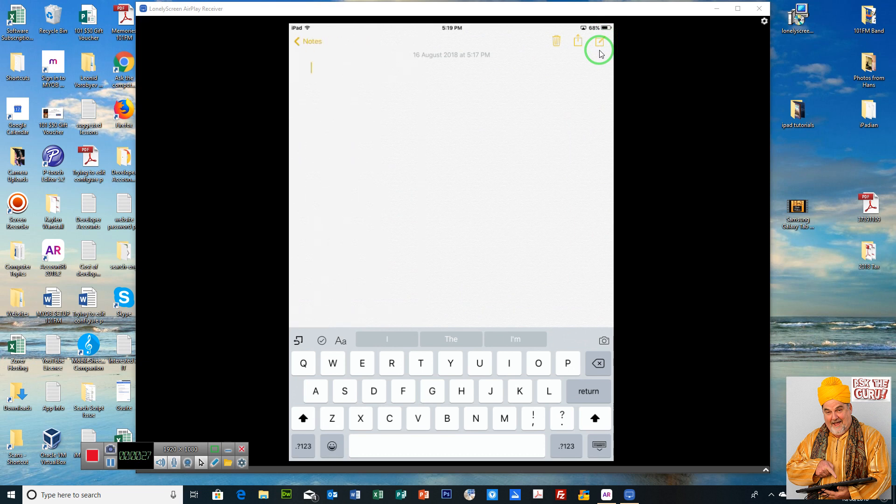
Enter the sentence 'The quick brown fox jumped over the lazy dog.' in the note.
type("T")
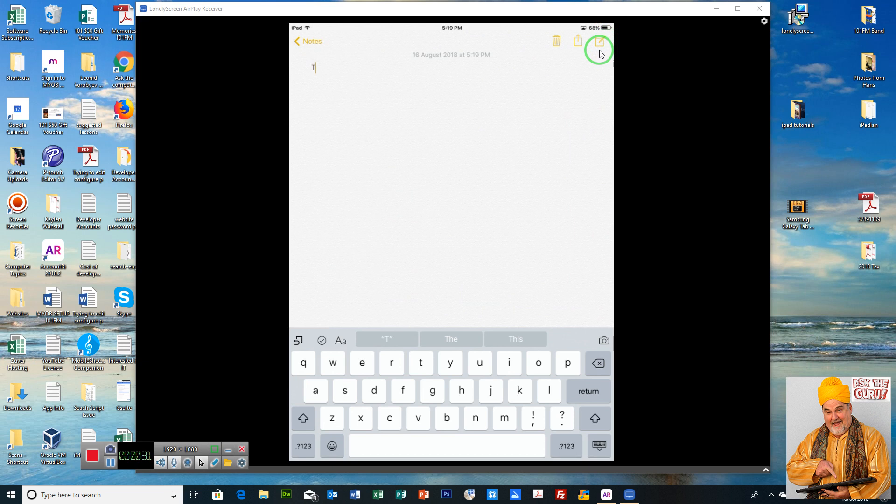
type("he qu")
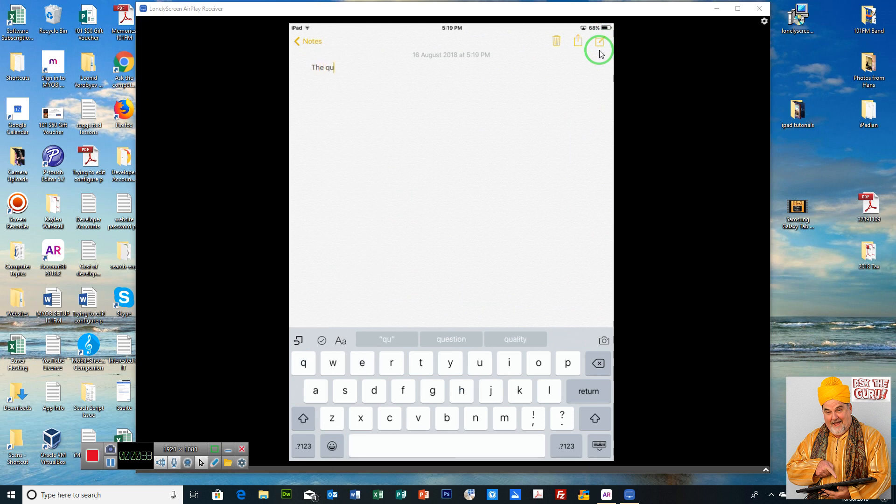
type("ick brown fox")
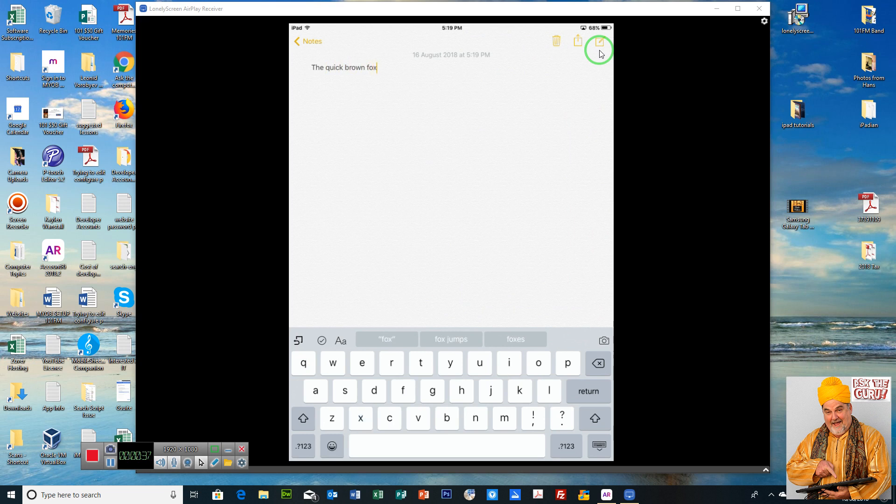
type("jumped over the lazy dog.")
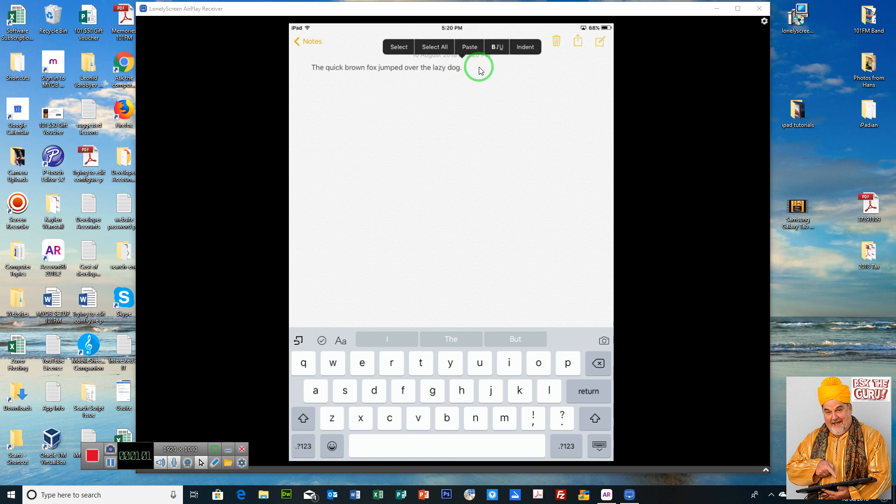
mouse_move(513, 113)
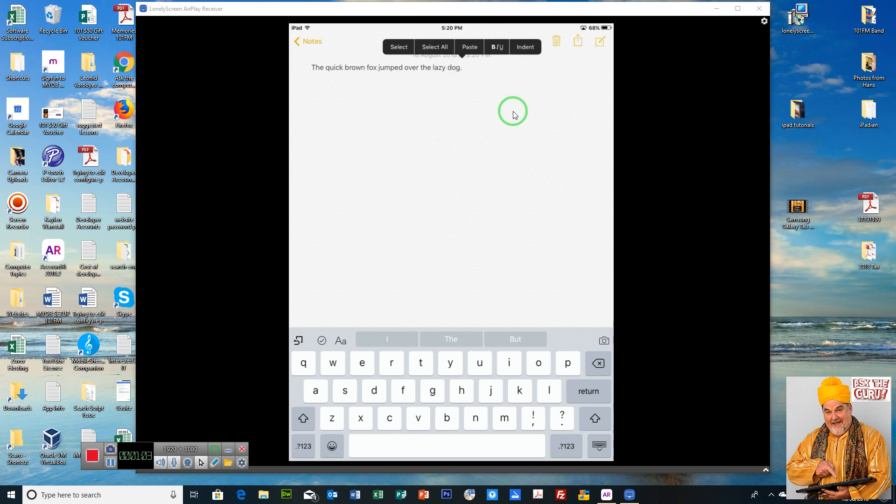
Select All and copy the sentence, then move the insertion point to a new empty line below.
left_click(434, 47)
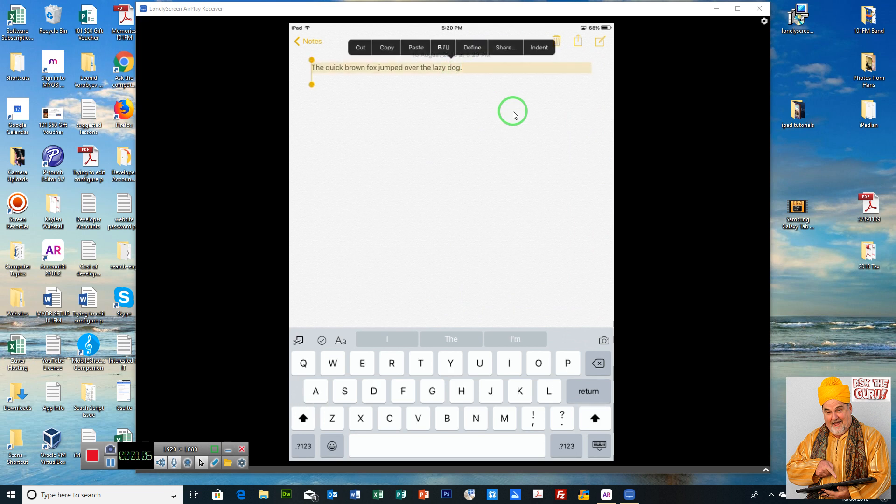
mouse_move(649, 224)
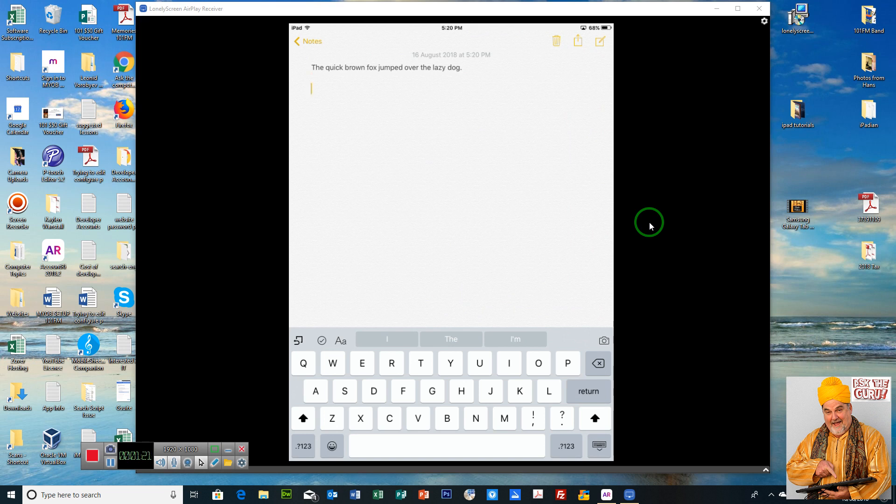
left_click(312, 89)
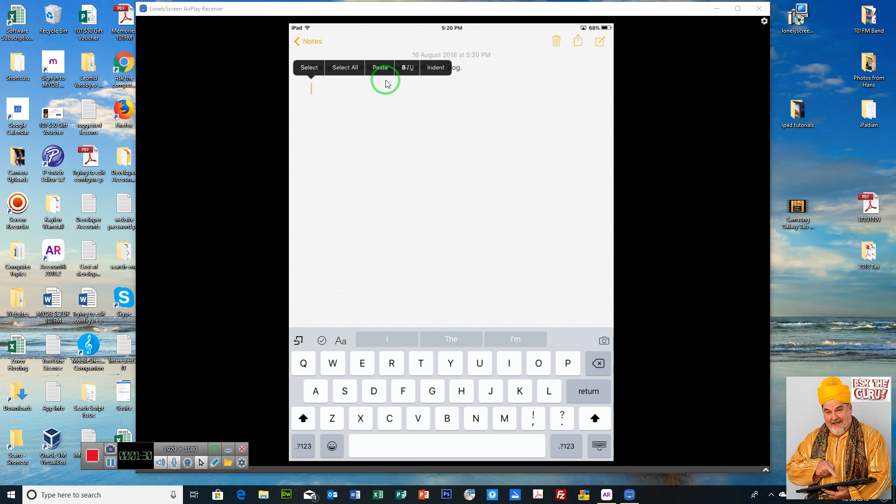
Paste the copied sentence onto the second line so it appears twice.
left_click(379, 67)
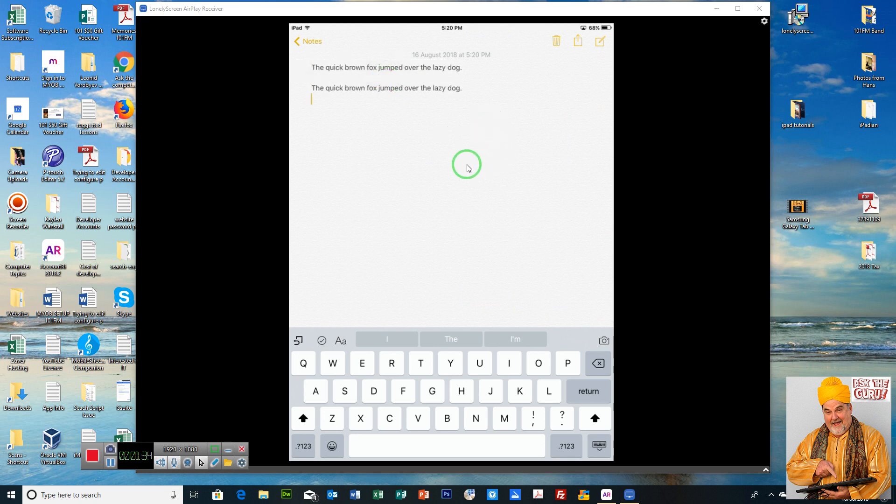
mouse_move(418, 136)
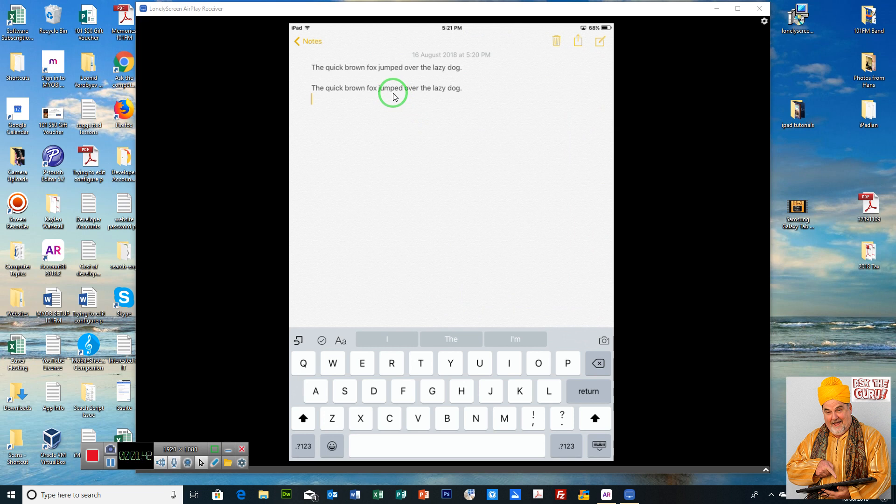
Copy the word 'jumped' and paste it alone on a third line.
double_click(393, 88)
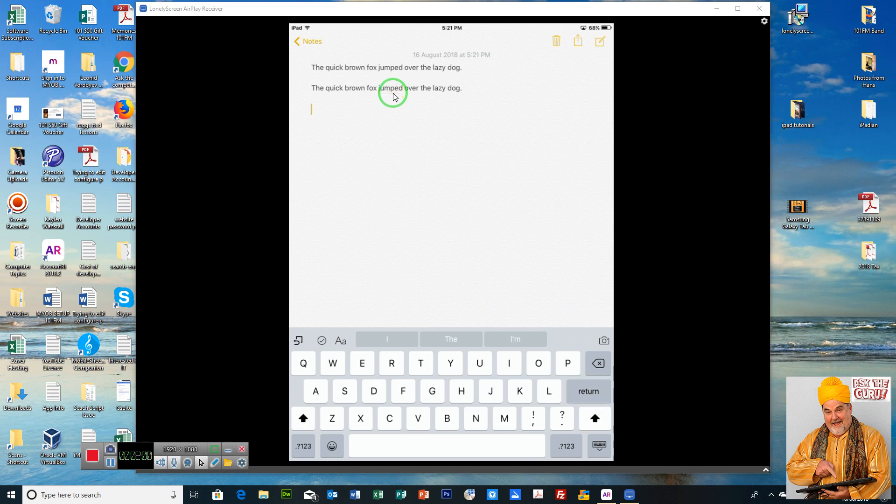
double_click(393, 88)
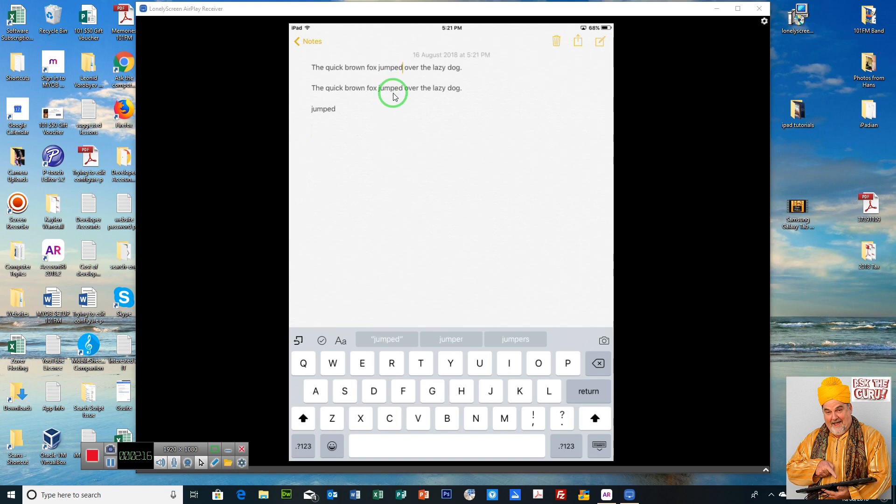
Use Replace to change 'jumped' to 'bumped' in the first sentence.
double_click(388, 67)
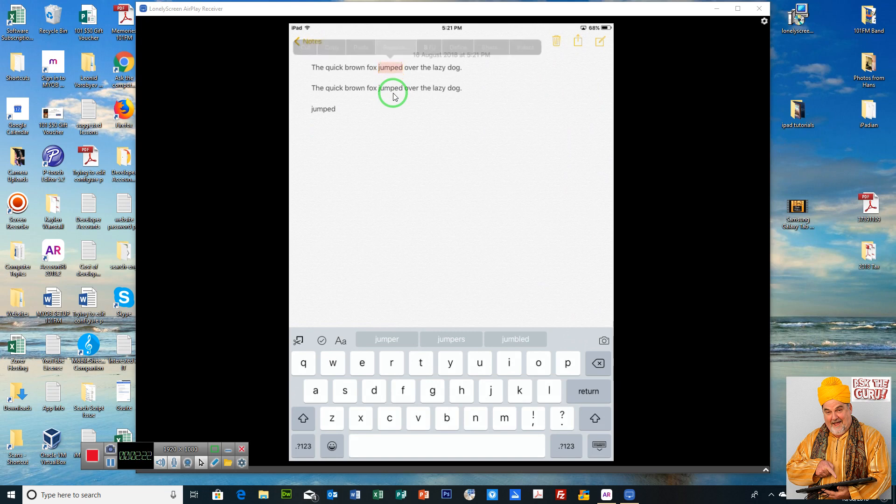
left_click(393, 91)
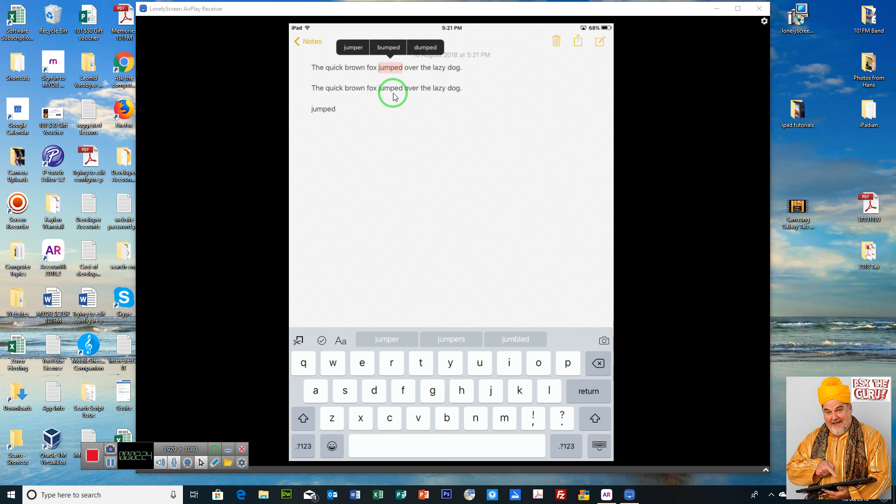
left_click(387, 47)
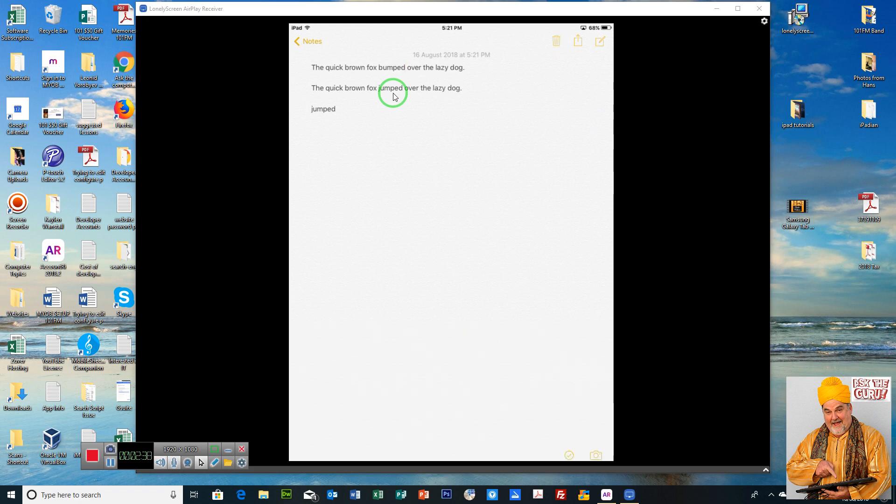
Delete the whole note with the trash icon.
left_click(554, 41)
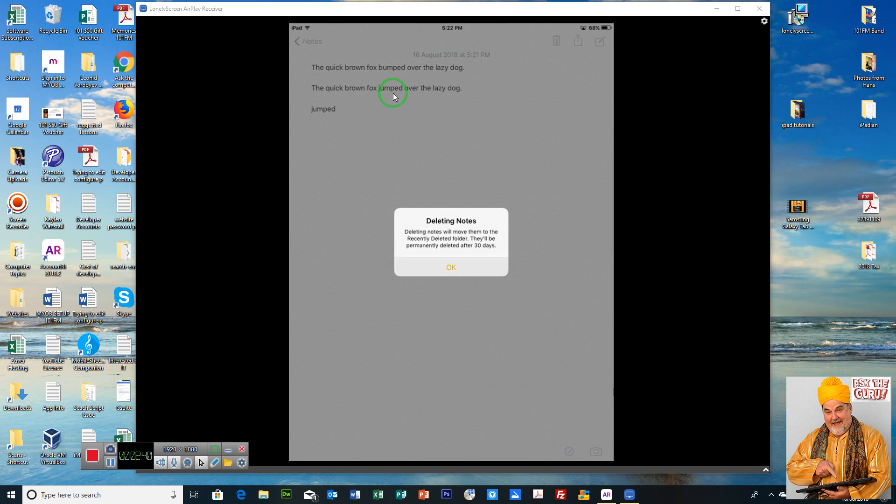